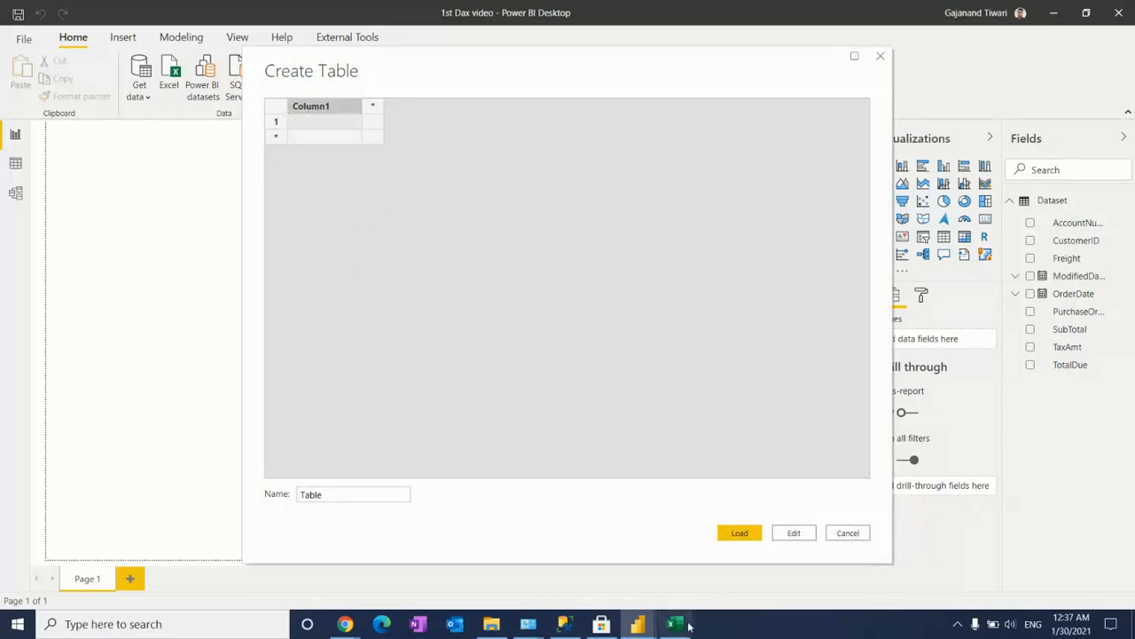
Step: Select the twelve month names and numbers in the Excel sheet's A1:B13 for pasting
left_click(674, 623)
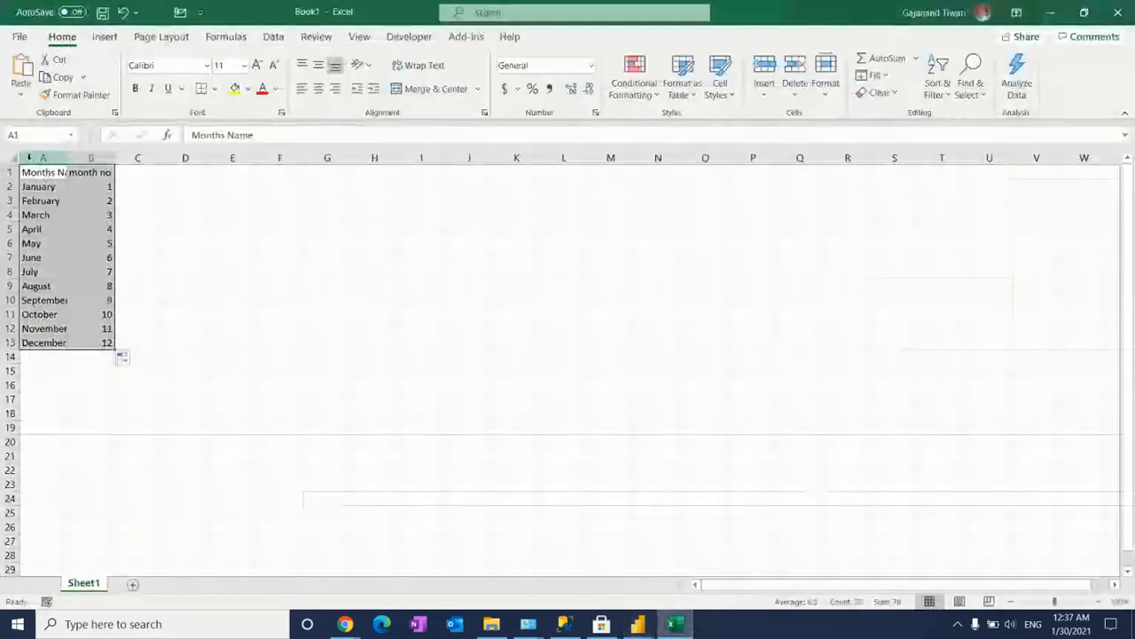
left_click_drag(43, 172, 89, 343)
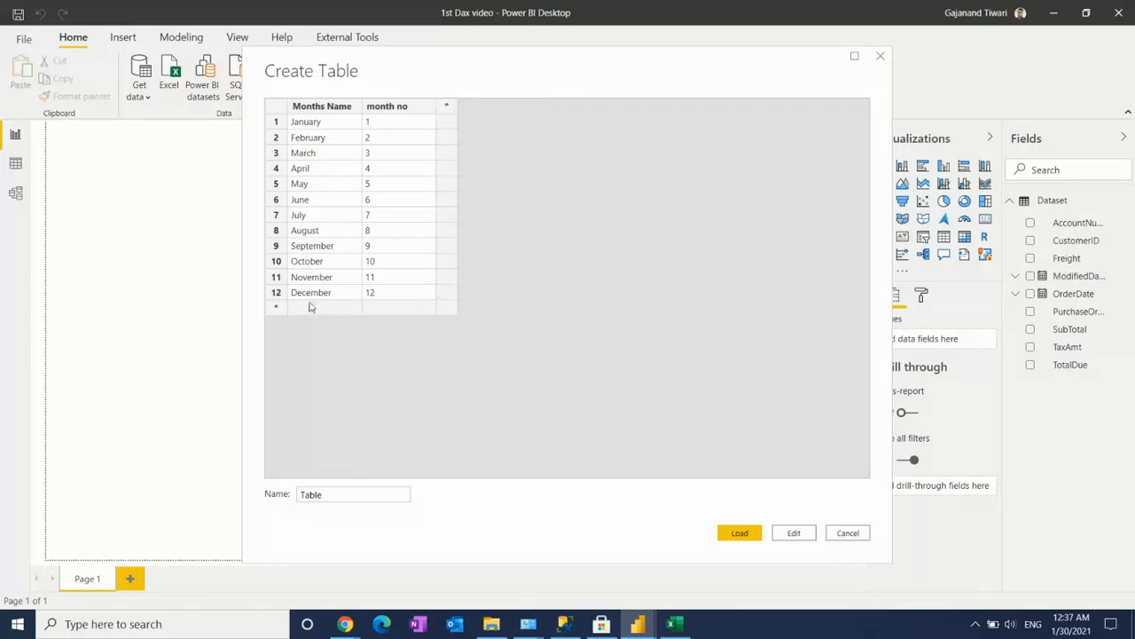
Step: Add a Null row after December, delete blank rows, and name the table MonthsSeqTable
left_click(310, 292)
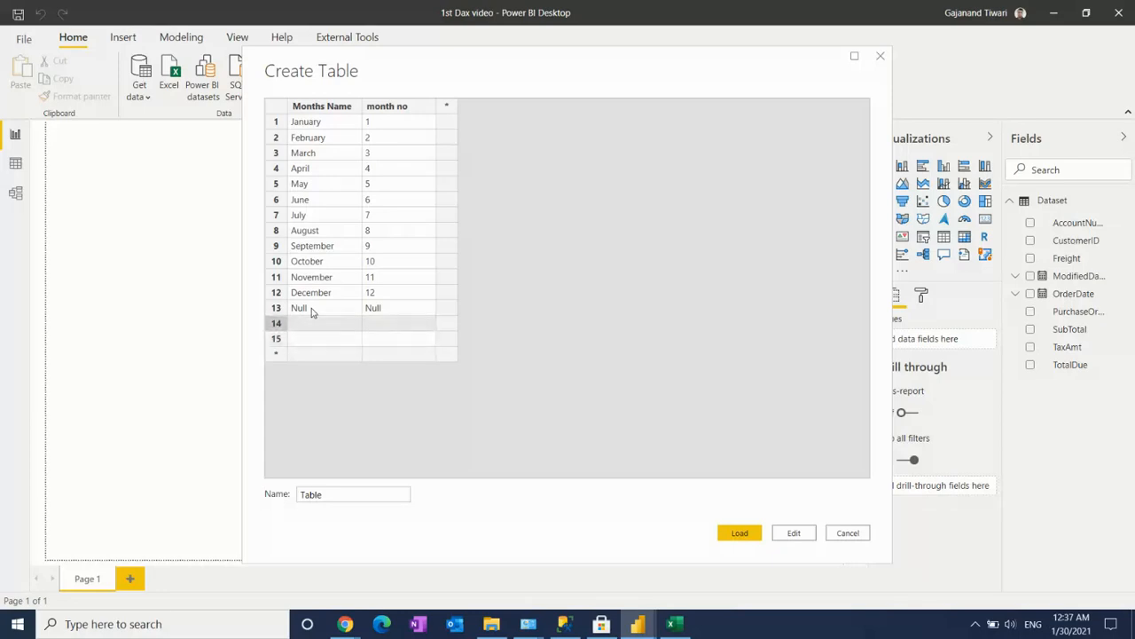
right_click(310, 322)
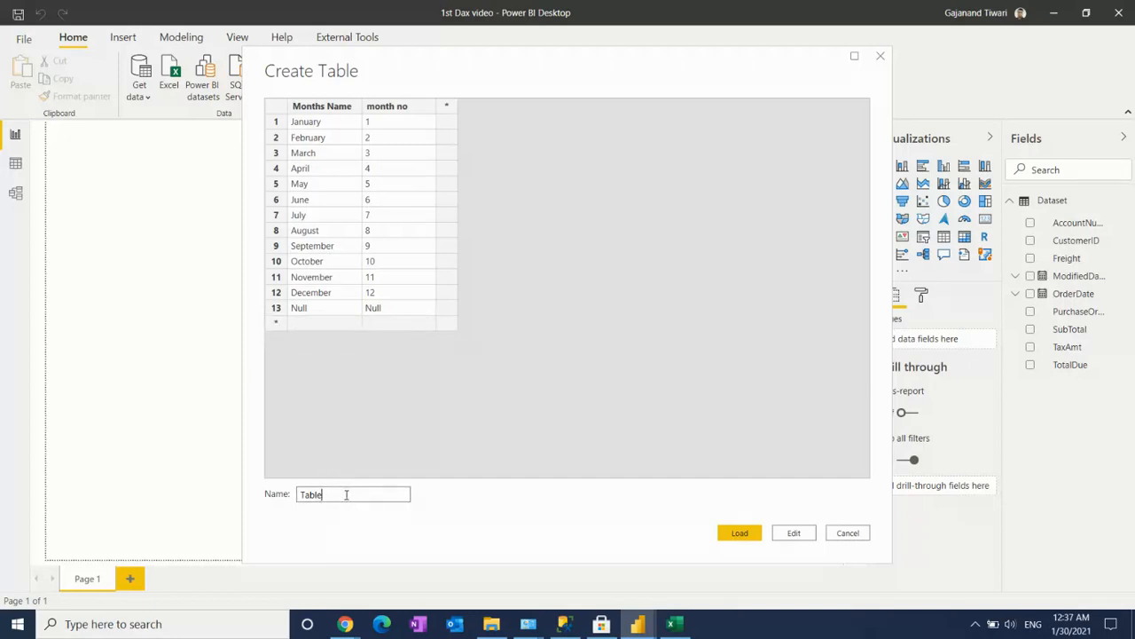
type("MonthsSeq")
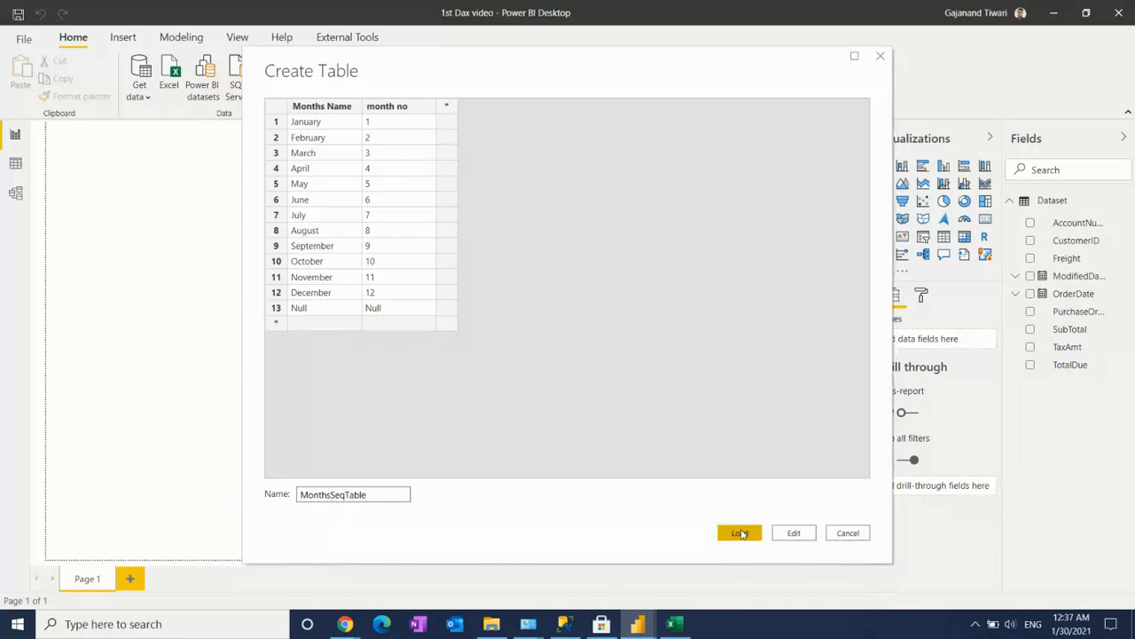
Step: Load MonthsSeqTable and add a centred table visual showing month no and Months Name
left_click(739, 532)
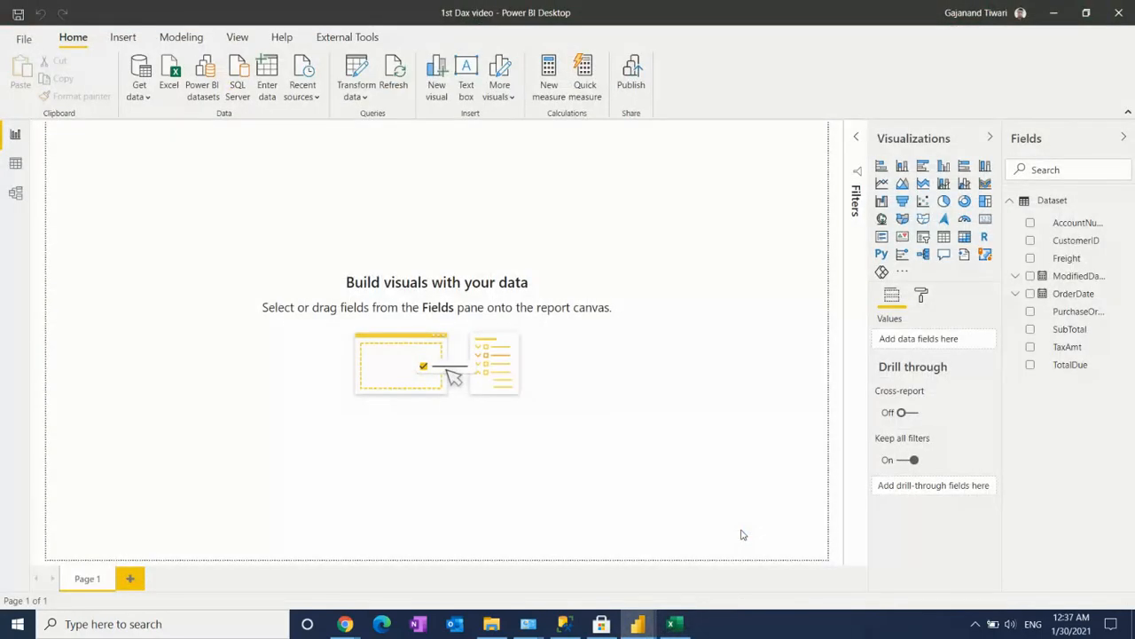
mouse_move(1066, 398)
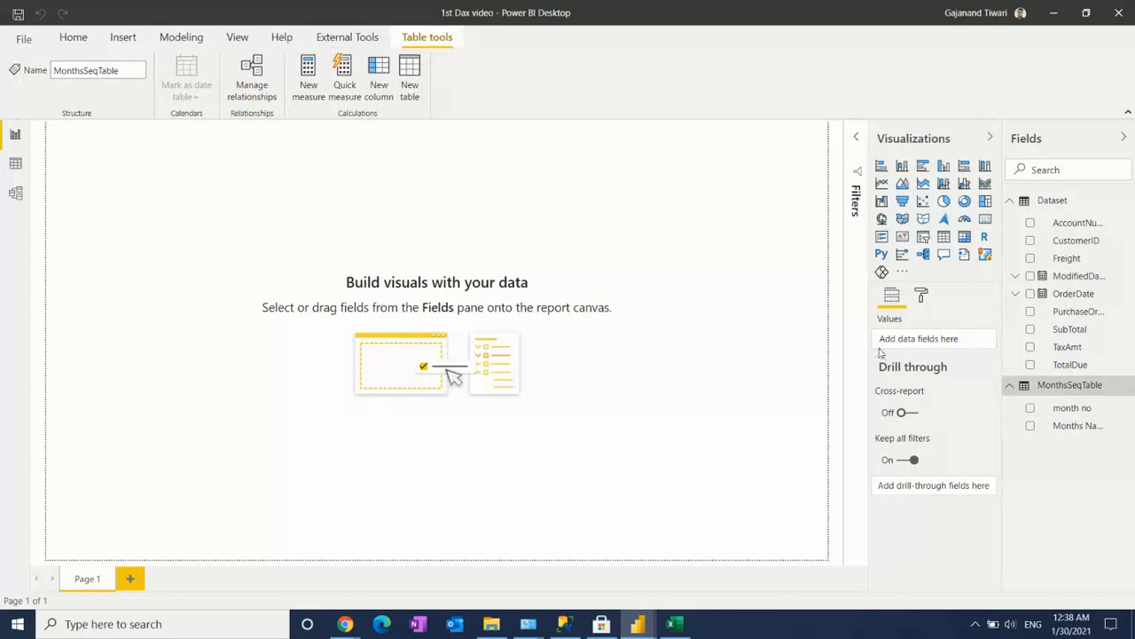
left_click(943, 236)
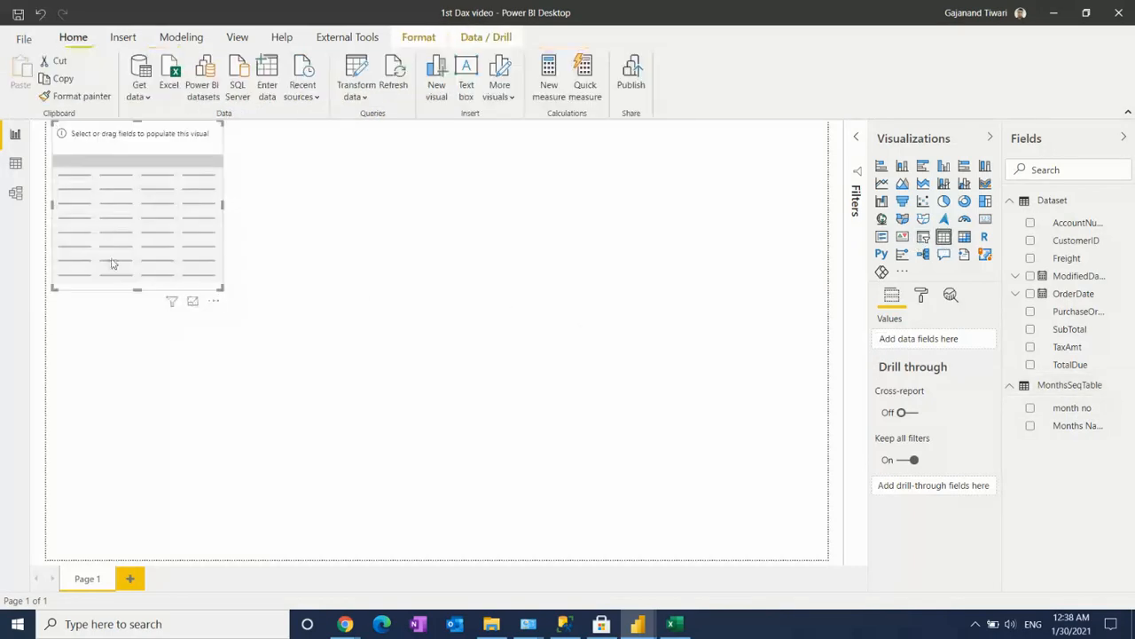
left_click_drag(138, 204, 339, 322)
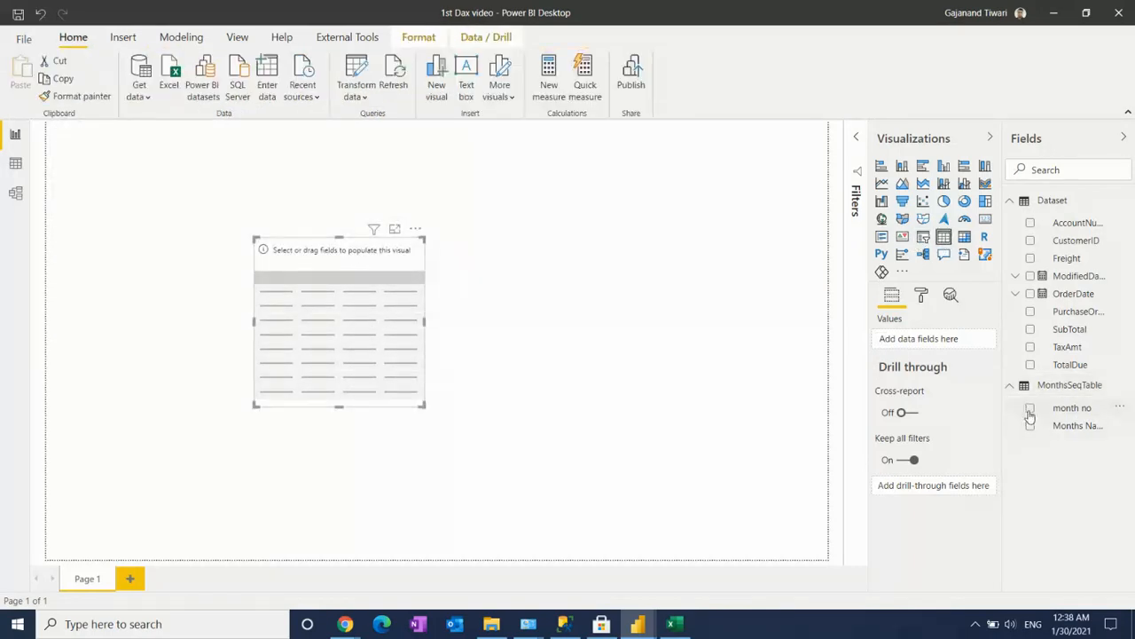
left_click(1030, 407)
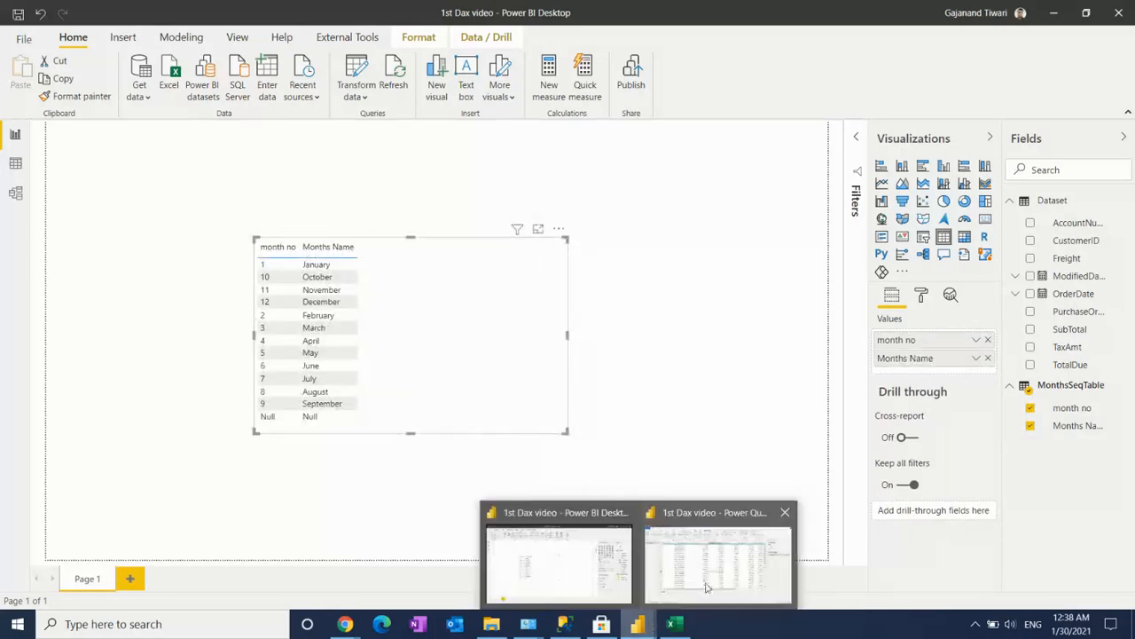
Step: Confirm the twelve-month table in Power Query Editor and apply it back to the report
left_click(718, 564)
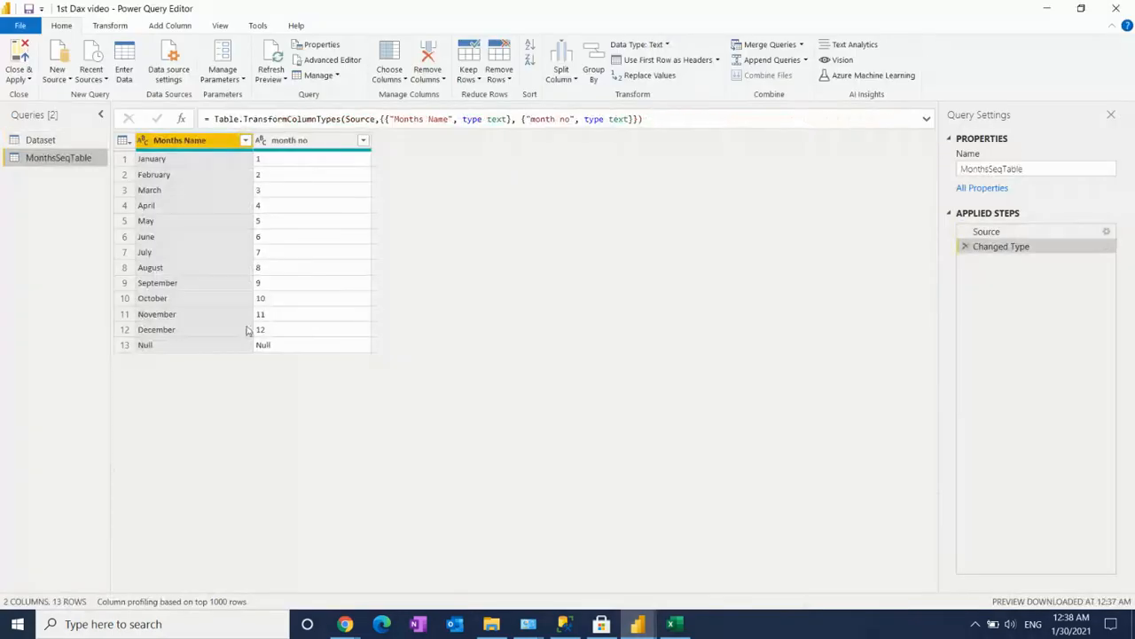
mouse_move(125, 67)
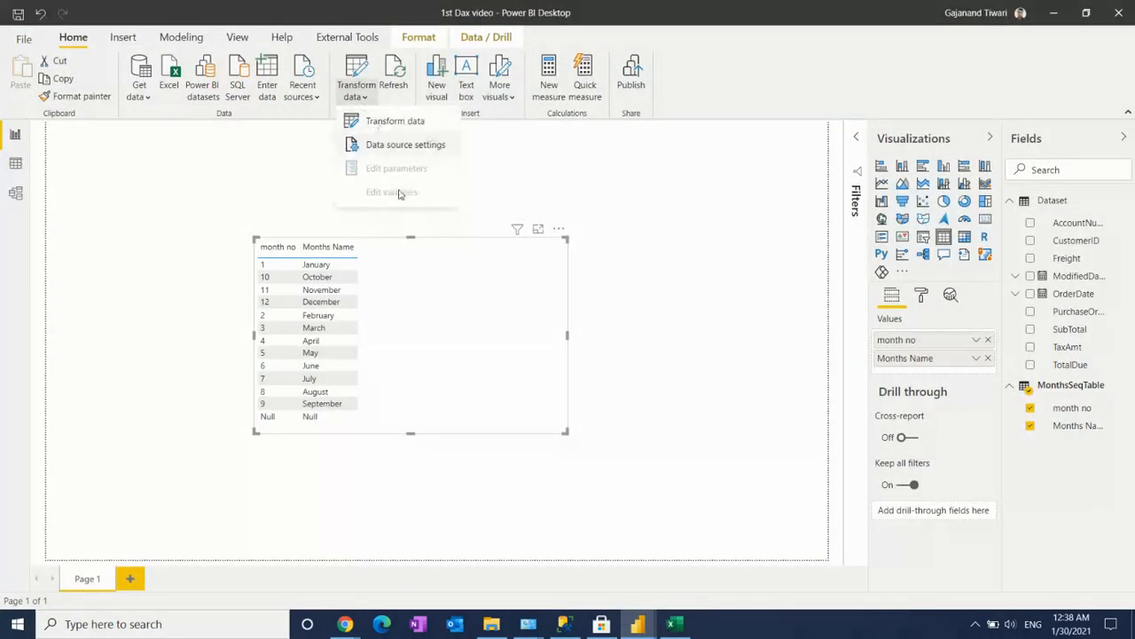
left_click(395, 121)
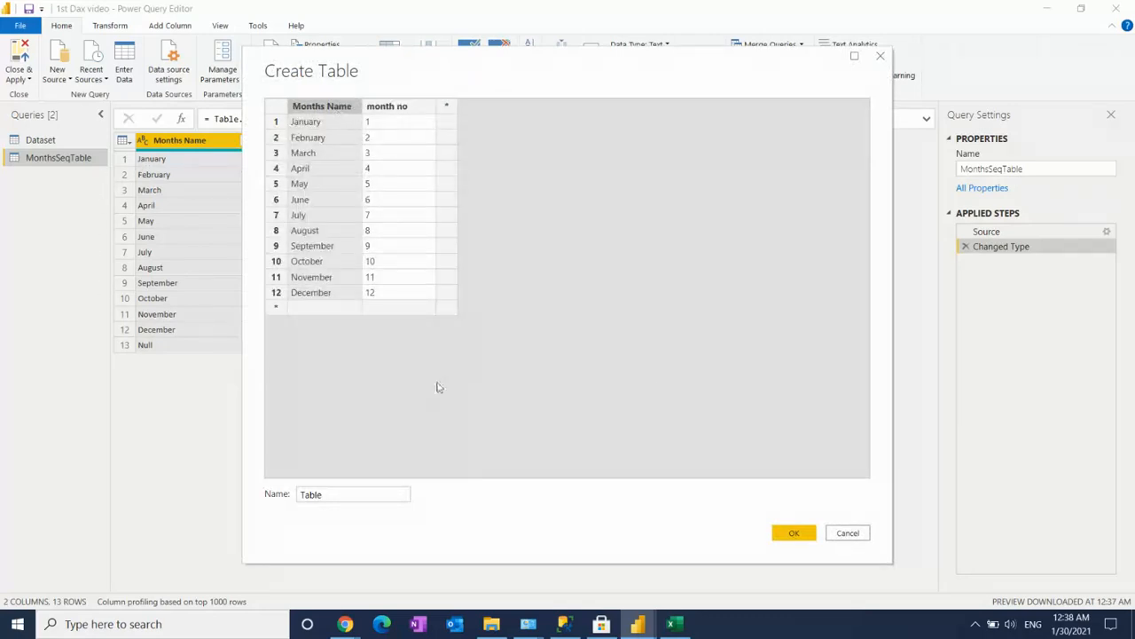
left_click(794, 532)
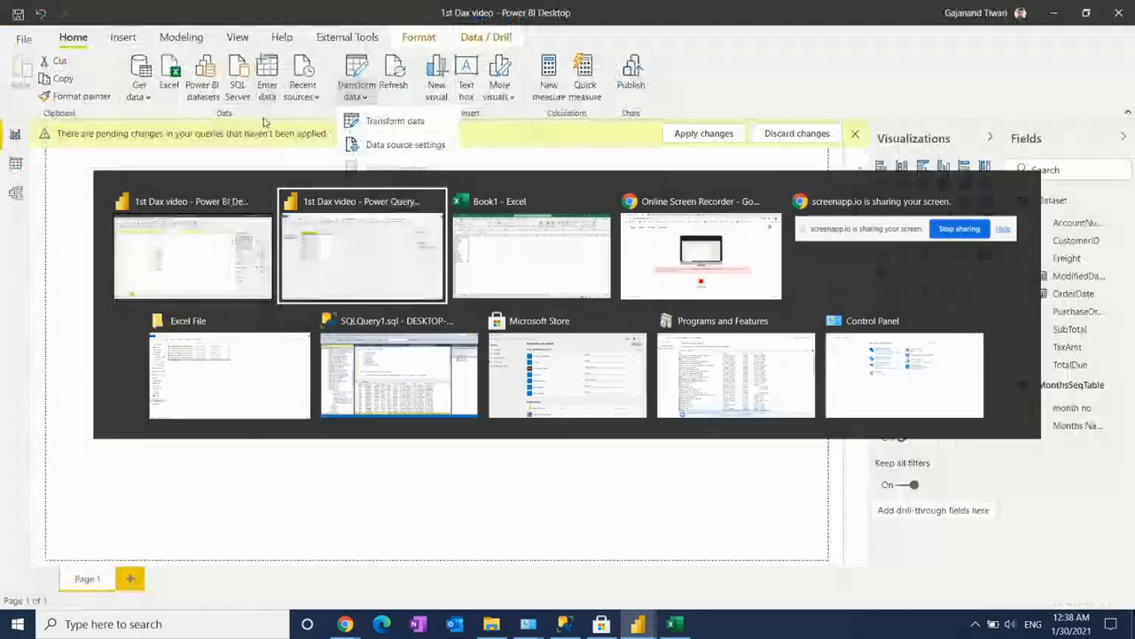
left_click(361, 258)
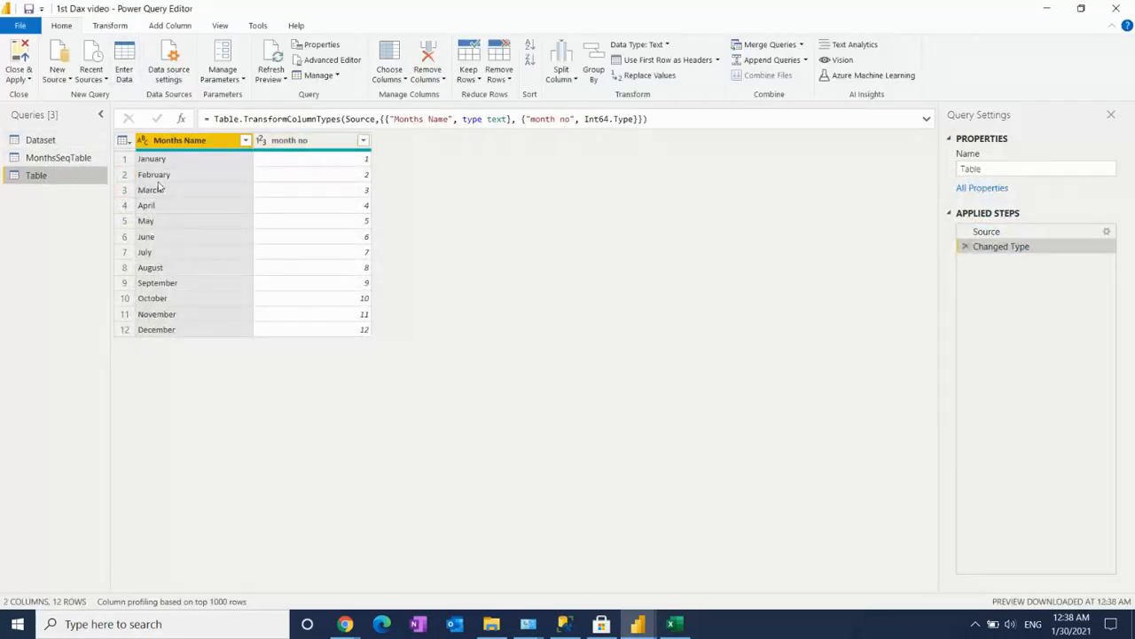
left_click(18, 62)
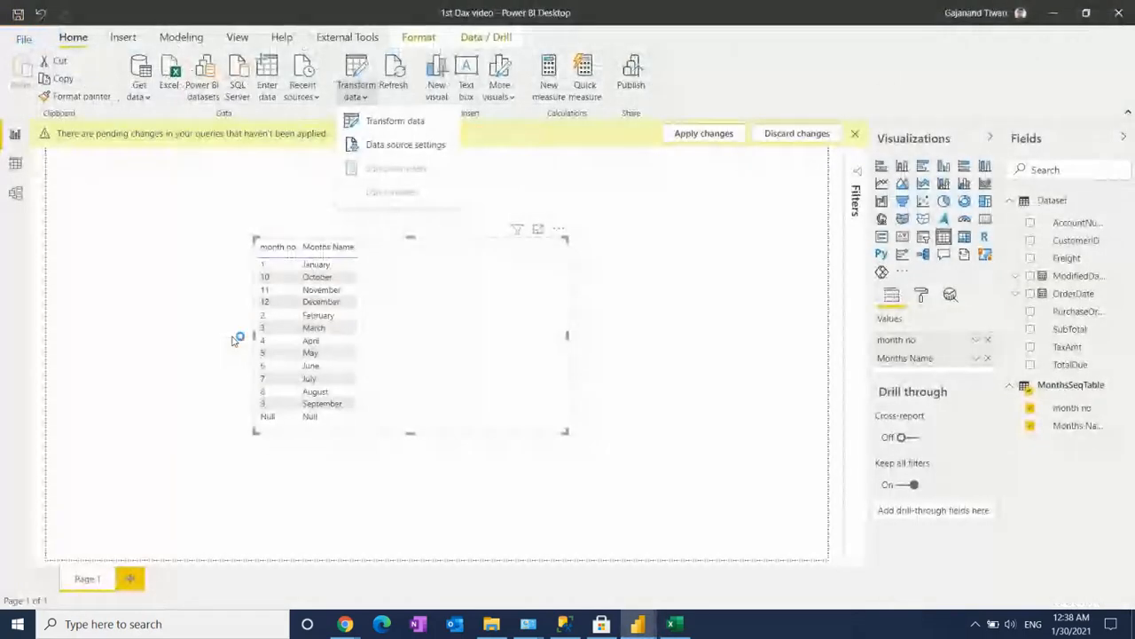
left_click(703, 133)
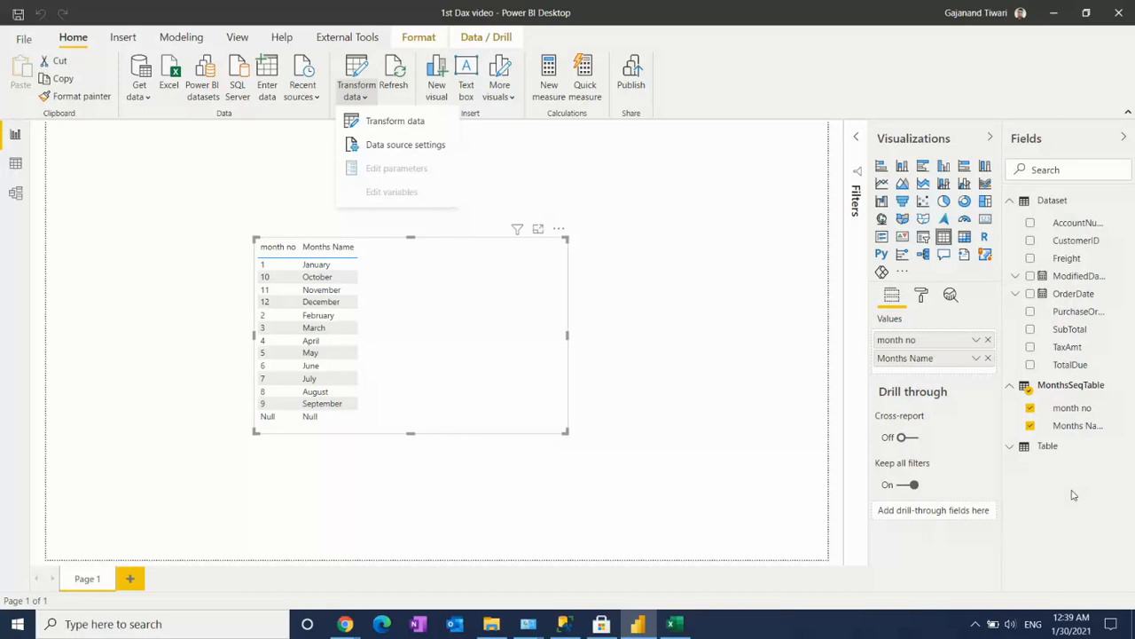
Step: Enter Gender and ID headers with rows M 1, F 2, T 3 in Excel's I7:J10 and select them
left_click(674, 624)
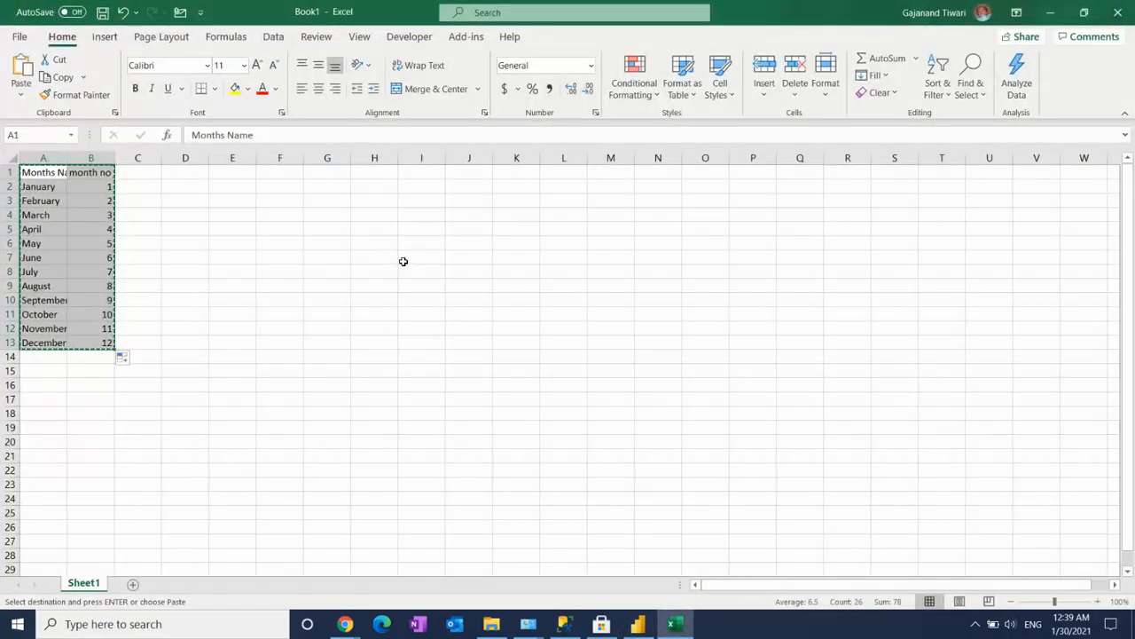
left_click(421, 257)
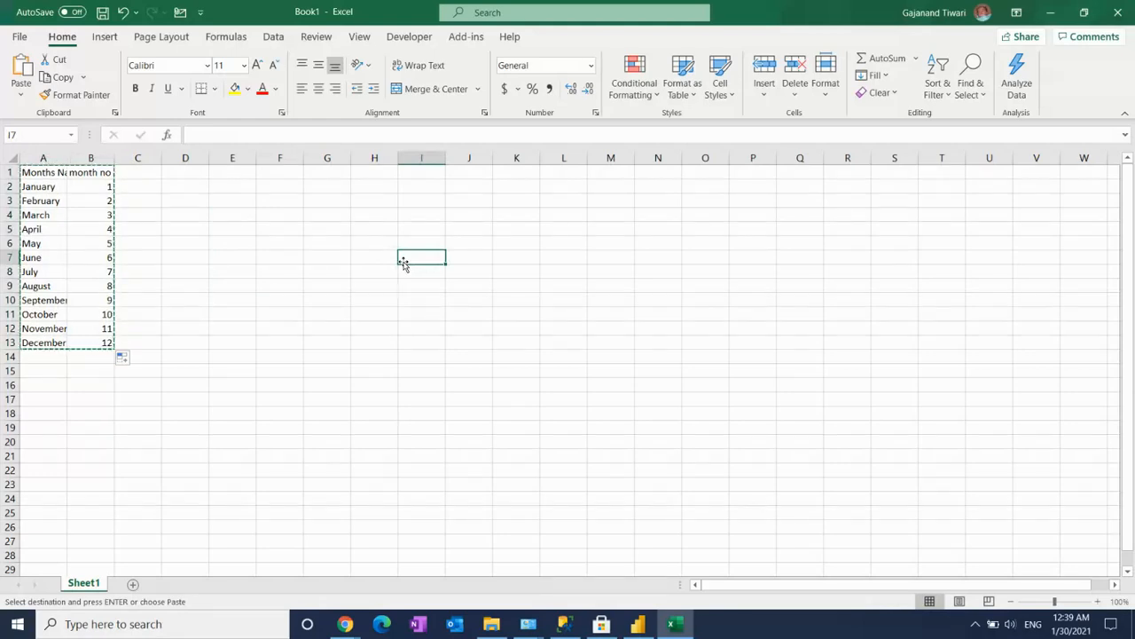
type("Gender")
left_click(469, 257)
type("ID")
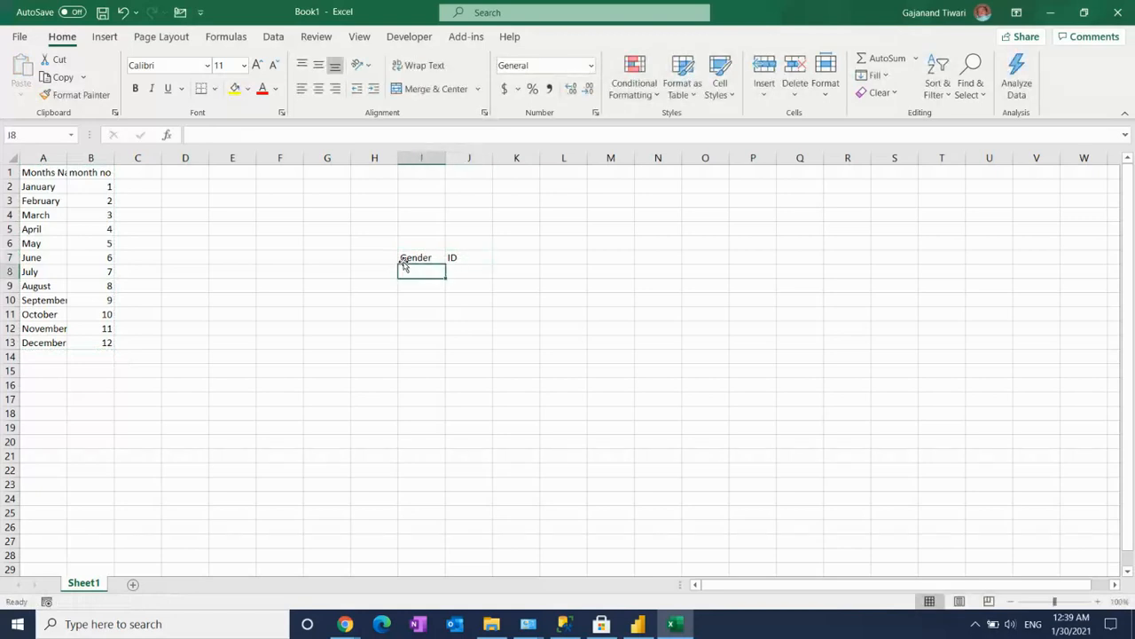
type("M")
left_click(470, 272)
type("1")
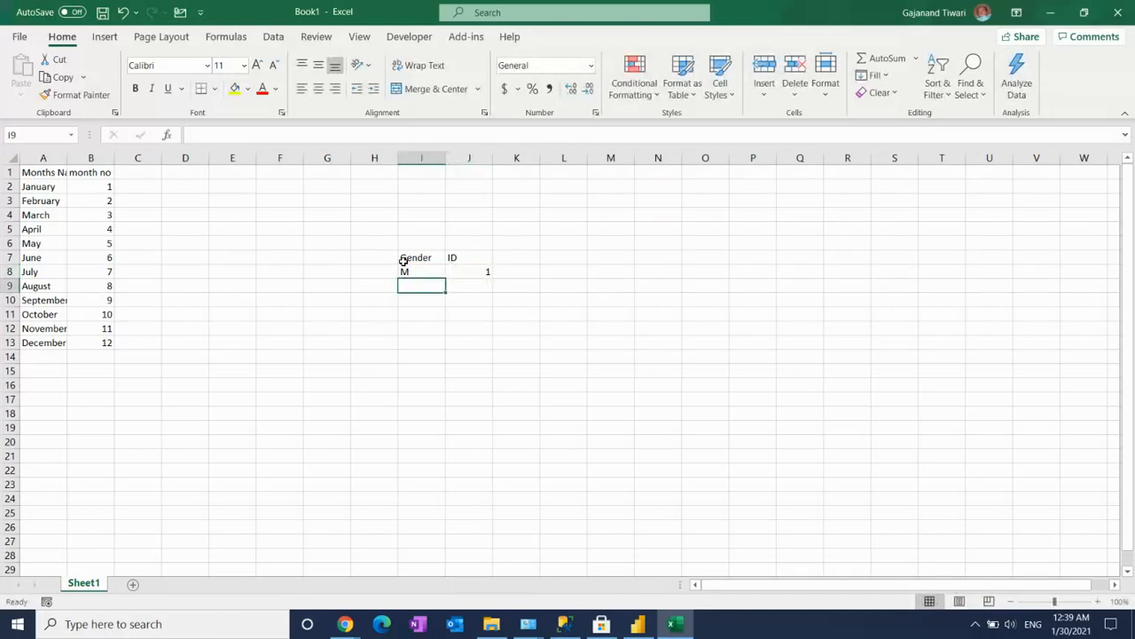
type("2")
left_click(422, 300)
type("T")
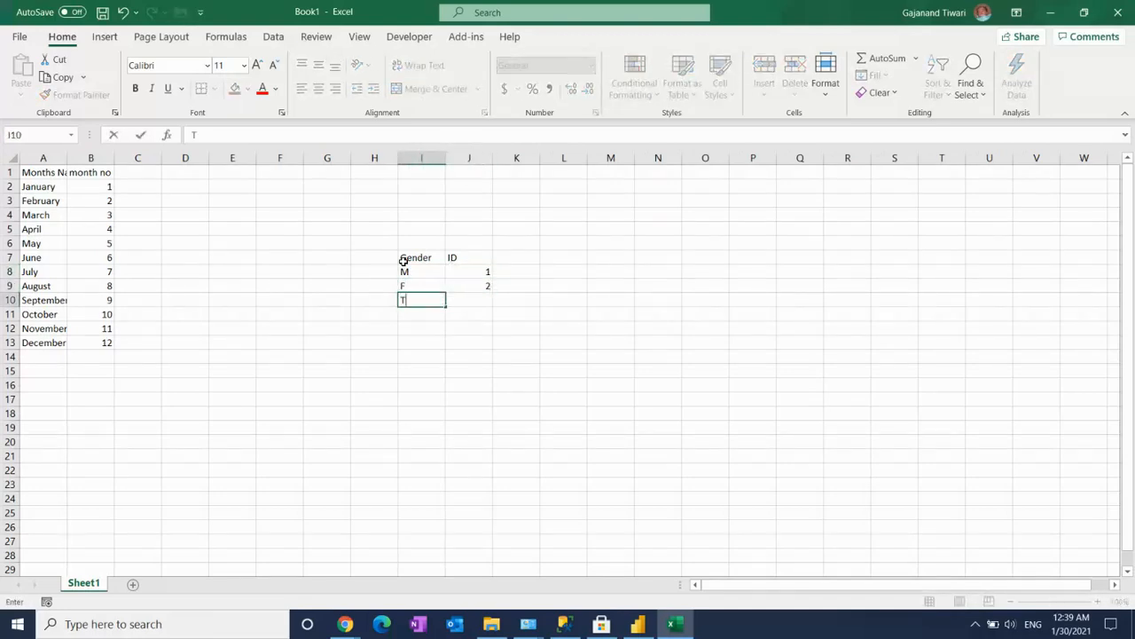
key("Return")
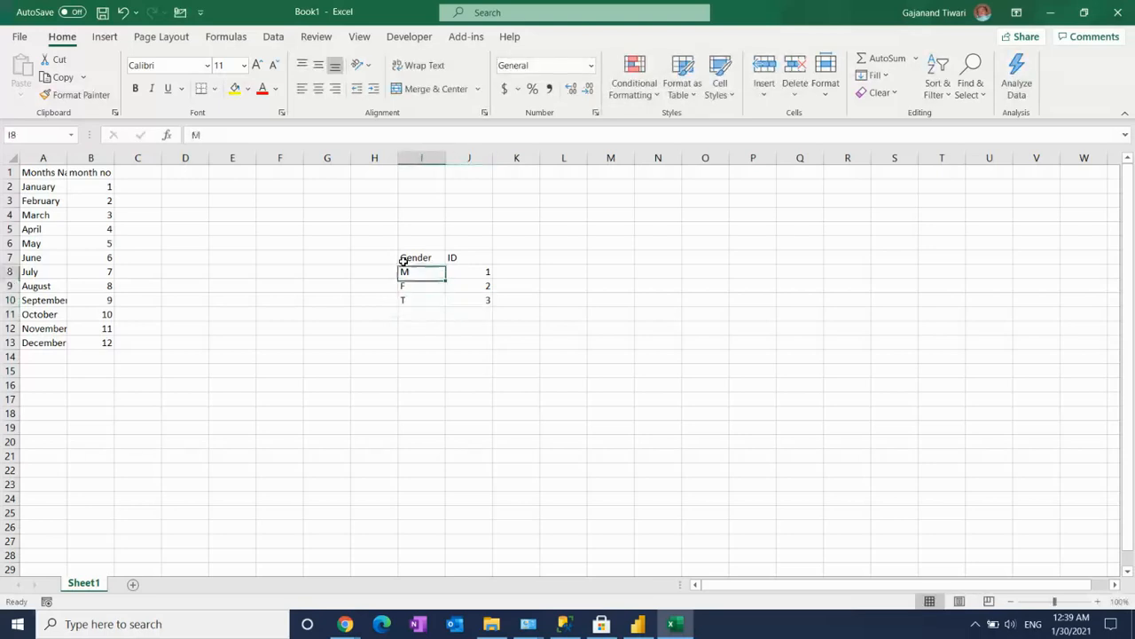
left_click_drag(416, 257, 470, 300)
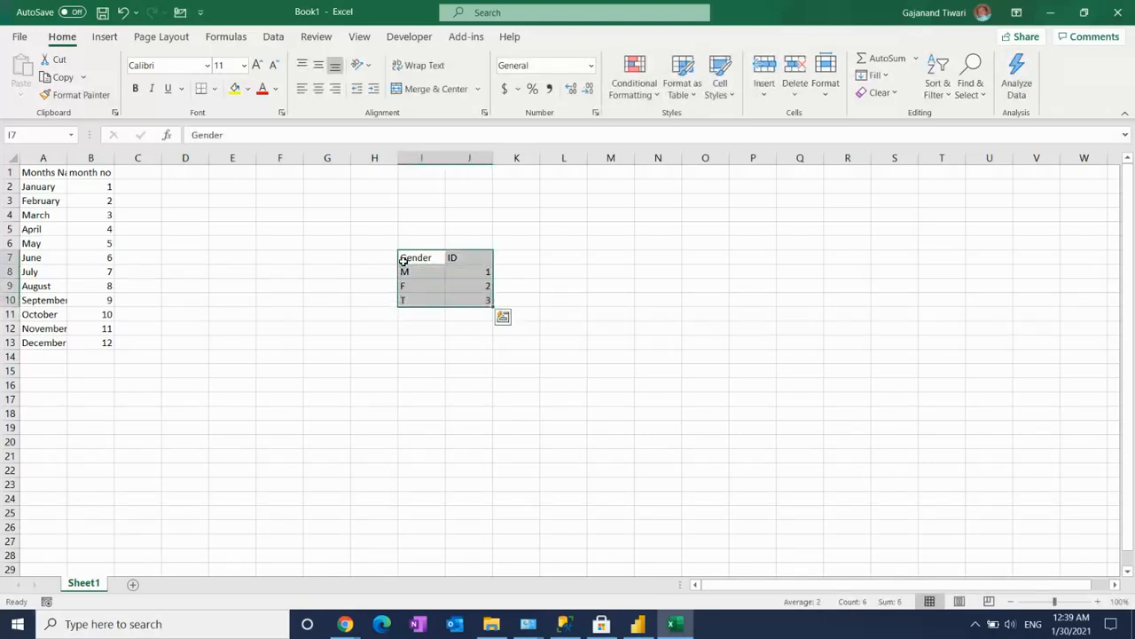
left_click(637, 623)
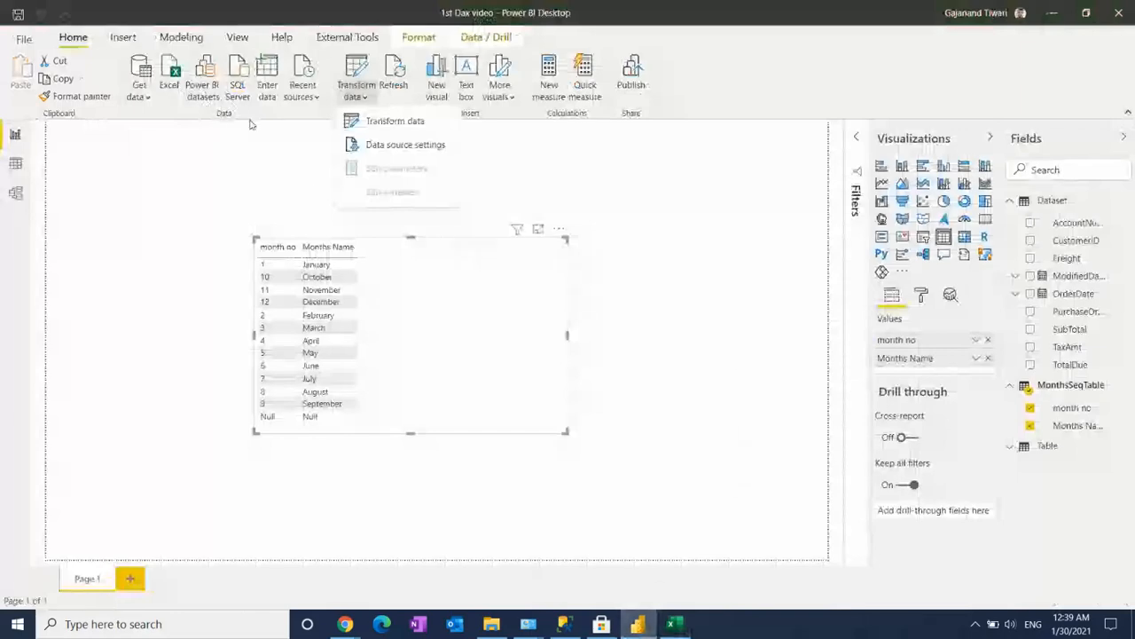
Step: Enter the pasted gender rows as Gendertable, then Close & Apply to load it
left_click(394, 121)
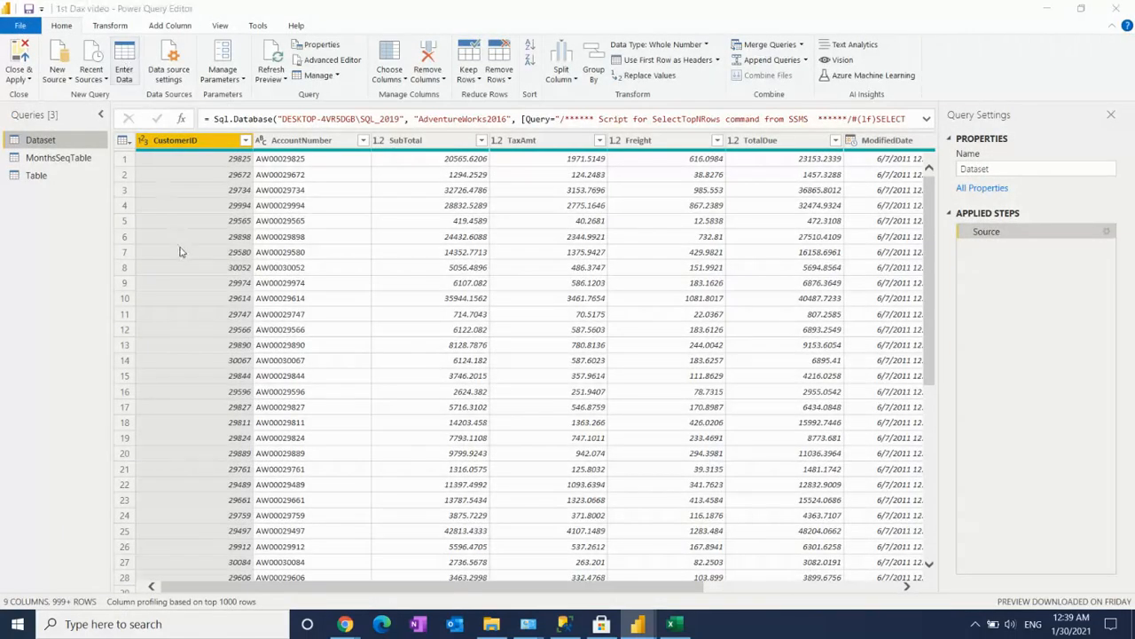
left_click(124, 62)
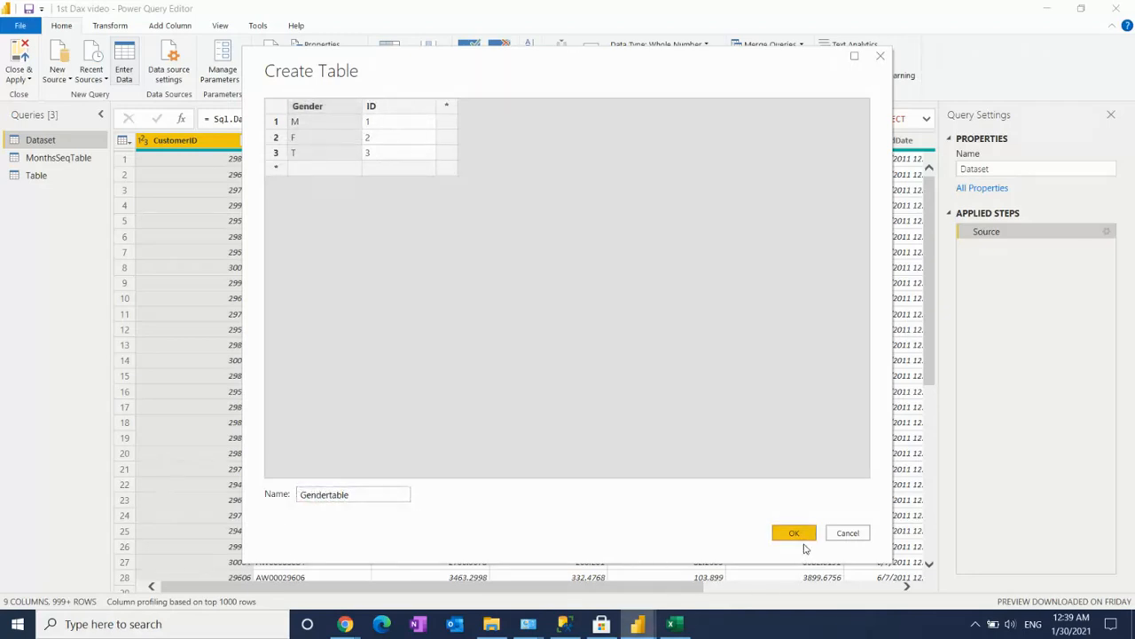
left_click(793, 532)
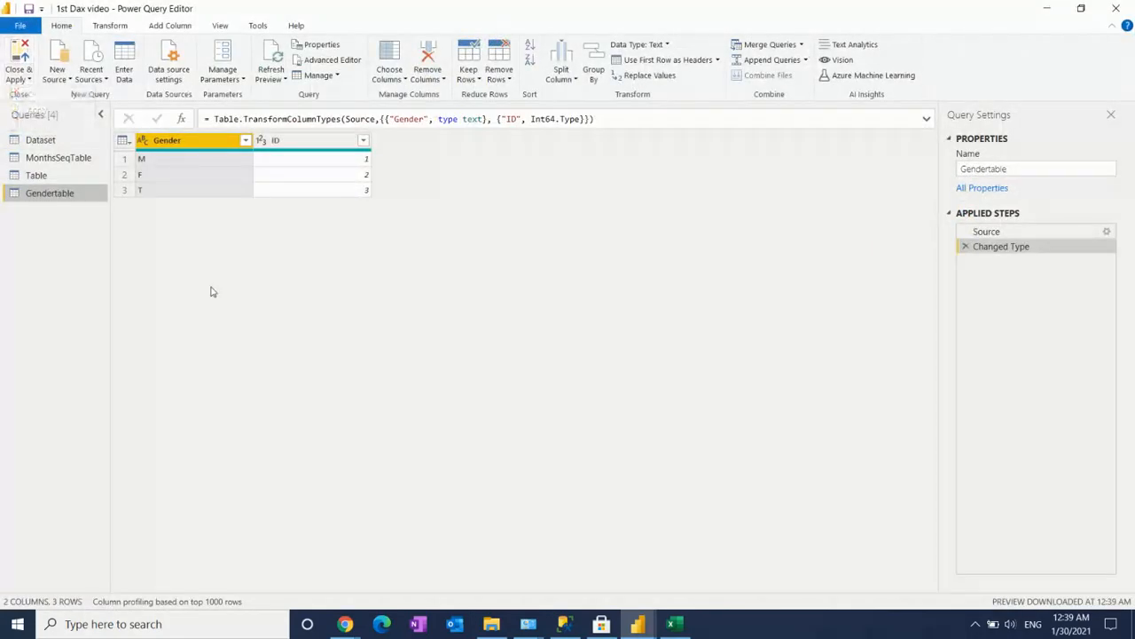
left_click(18, 67)
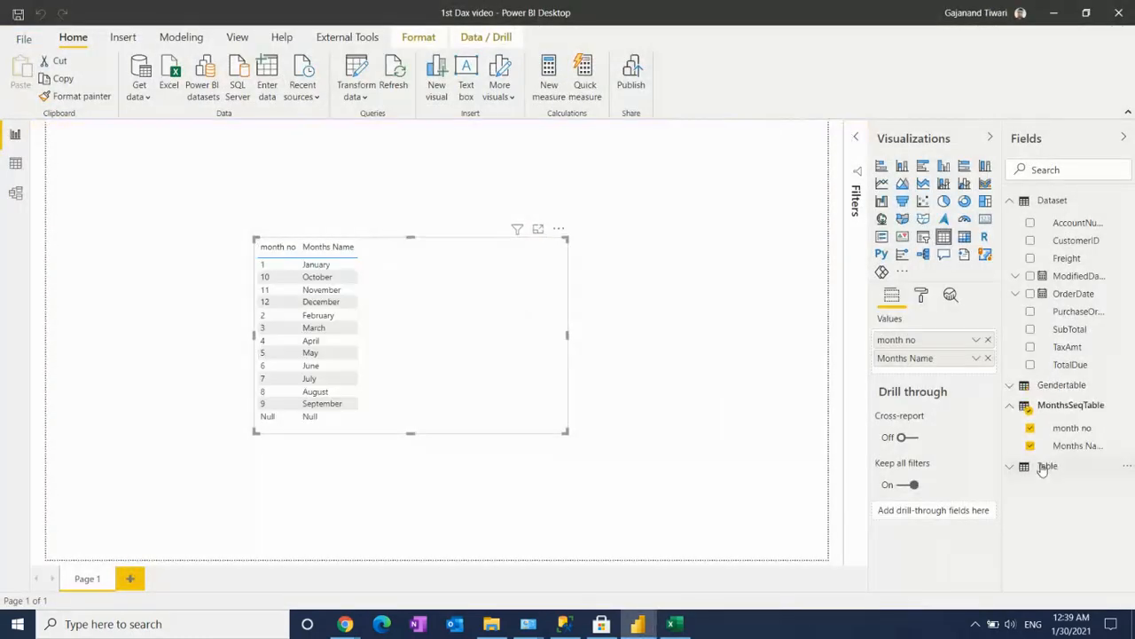
Step: Select Gendertable's ID field and set its Summarization to Don't summarize
left_click(1062, 385)
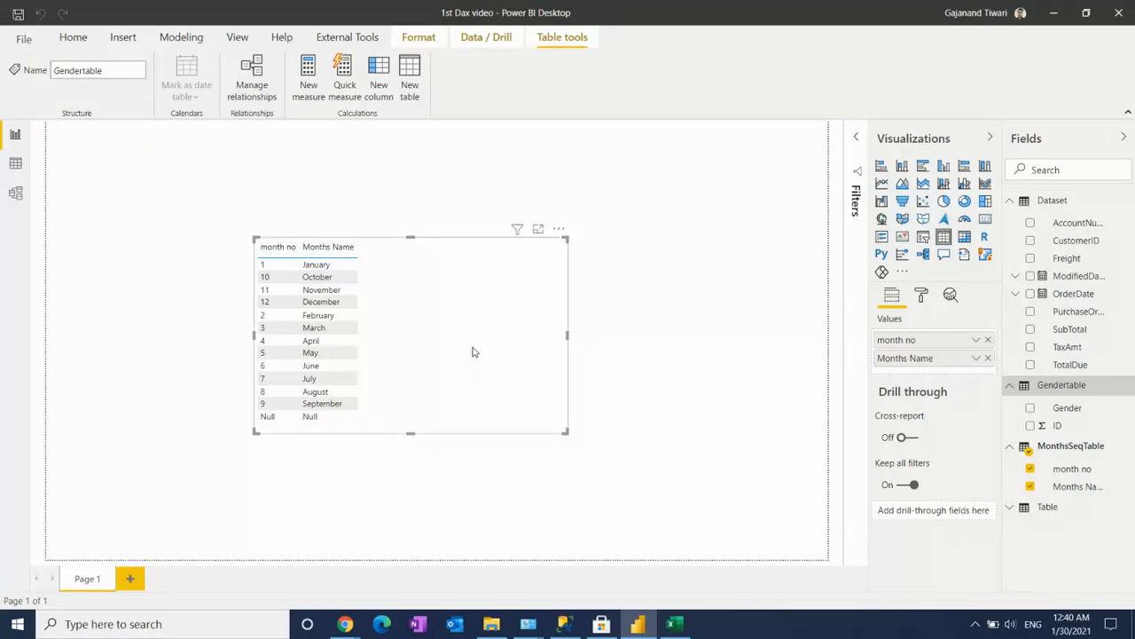
left_click(1058, 425)
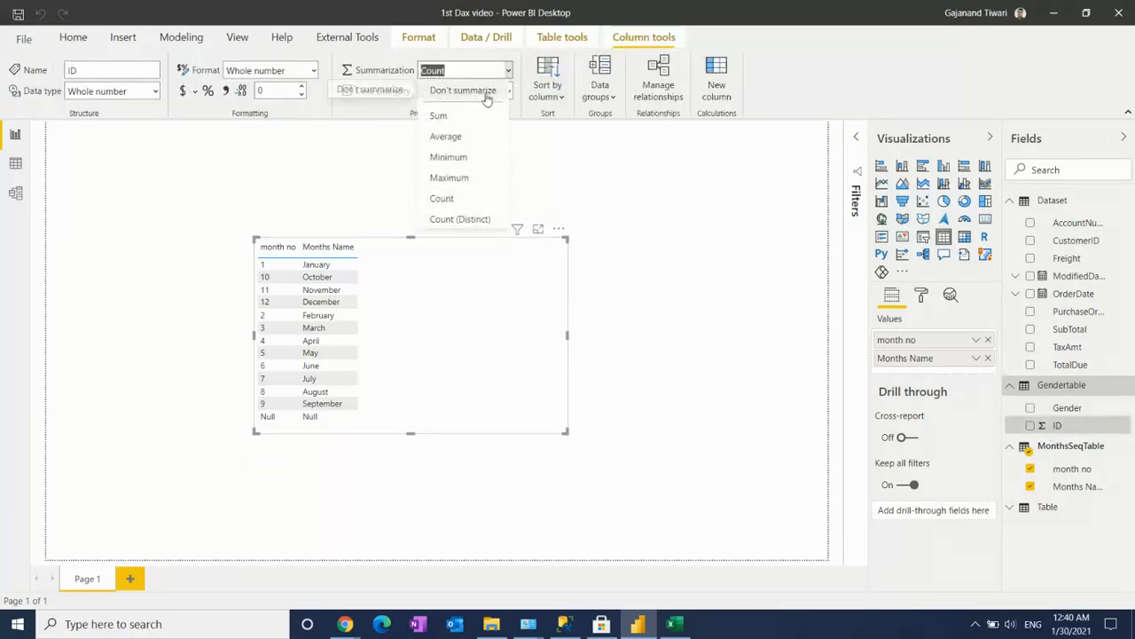
left_click(462, 89)
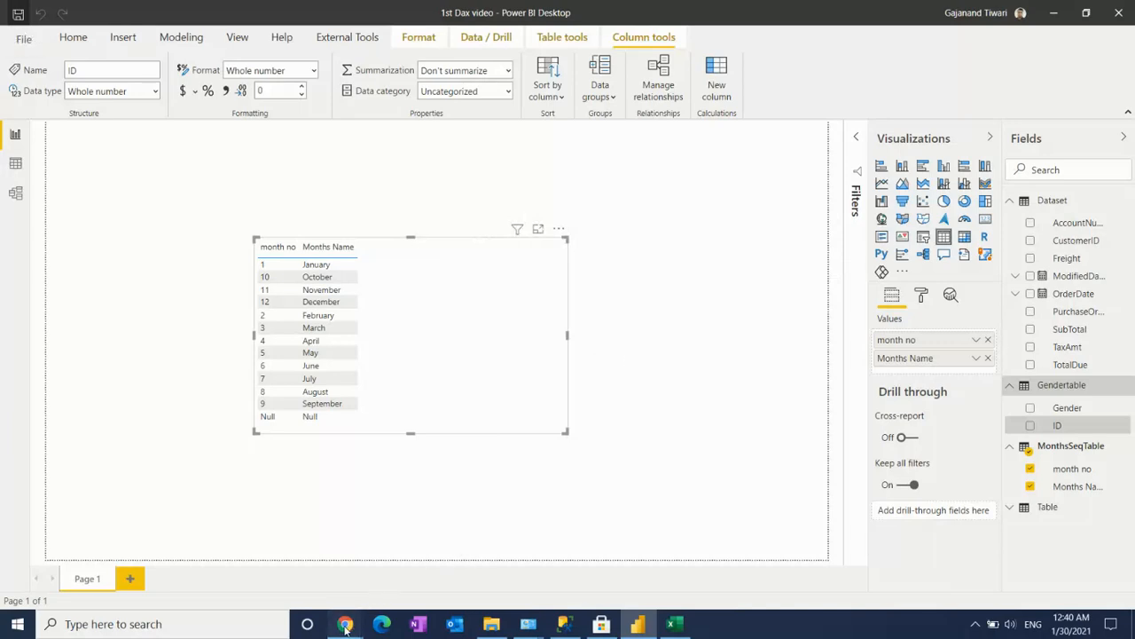
left_click(345, 623)
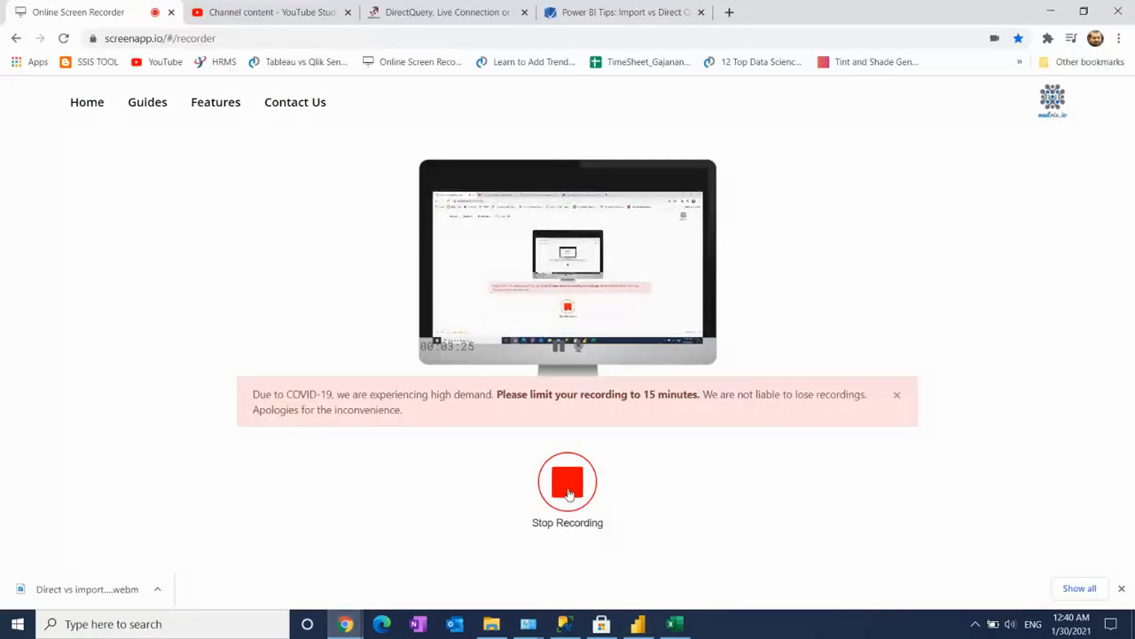